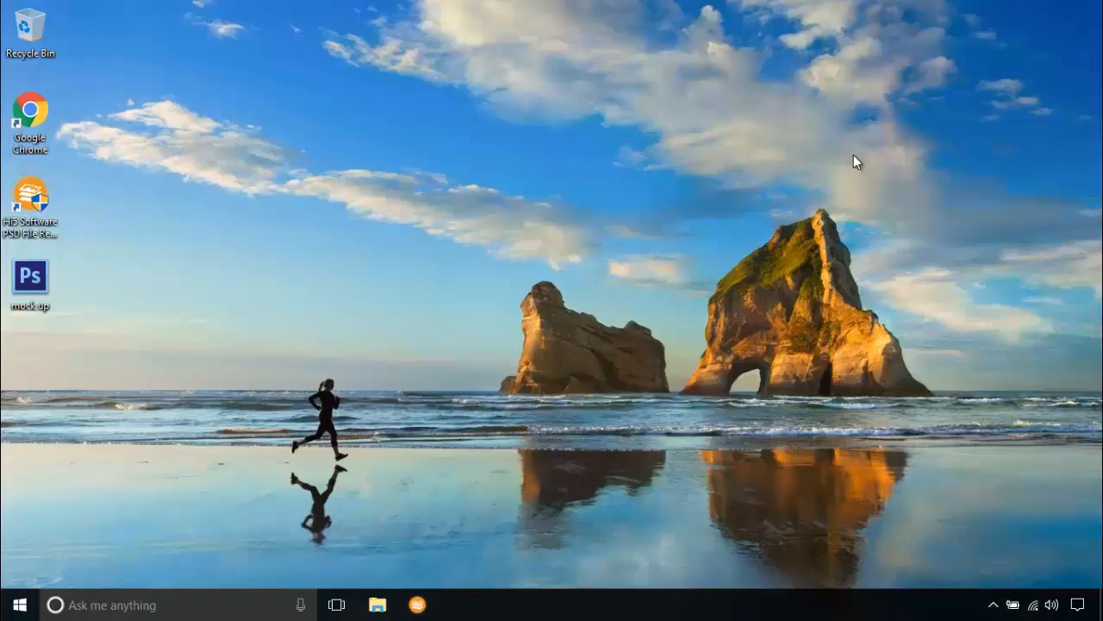
mouse_move(488, 185)
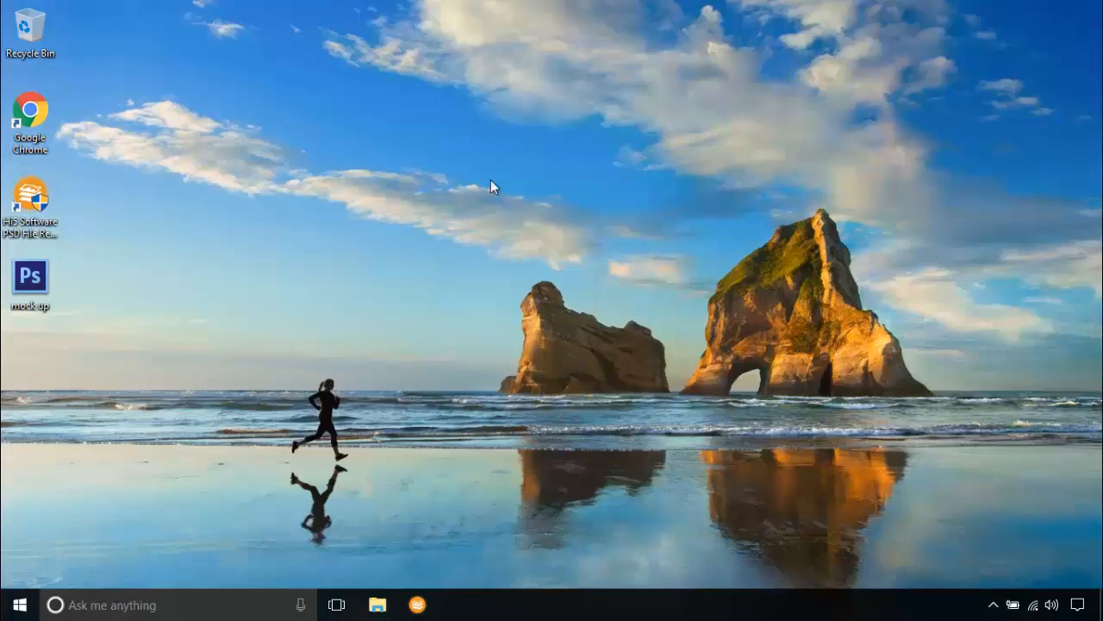
mouse_move(34, 282)
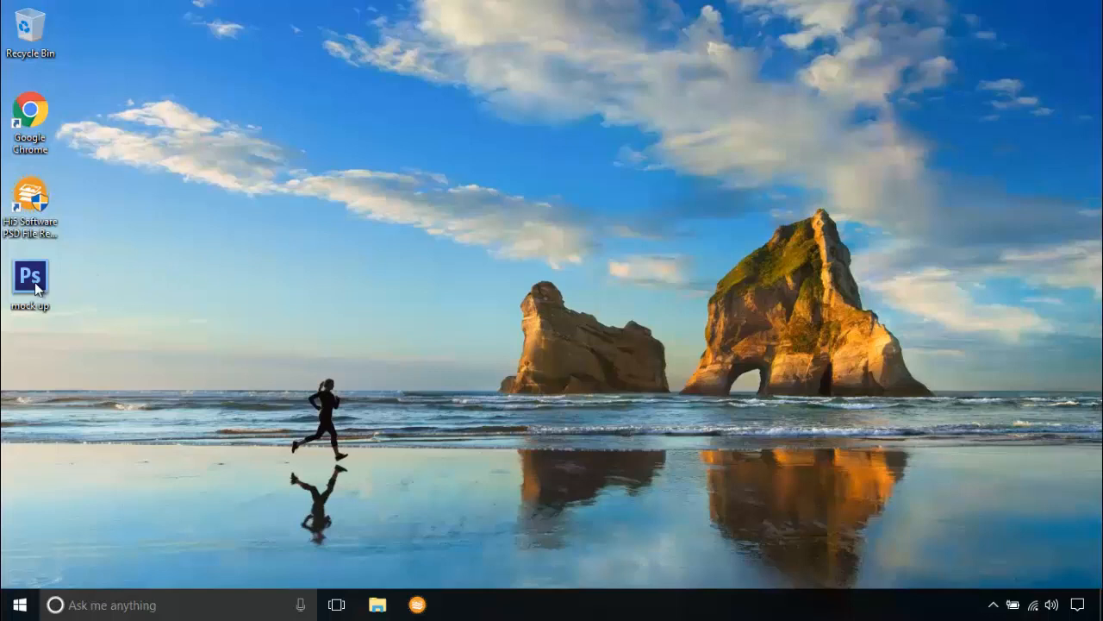
mouse_move(33, 278)
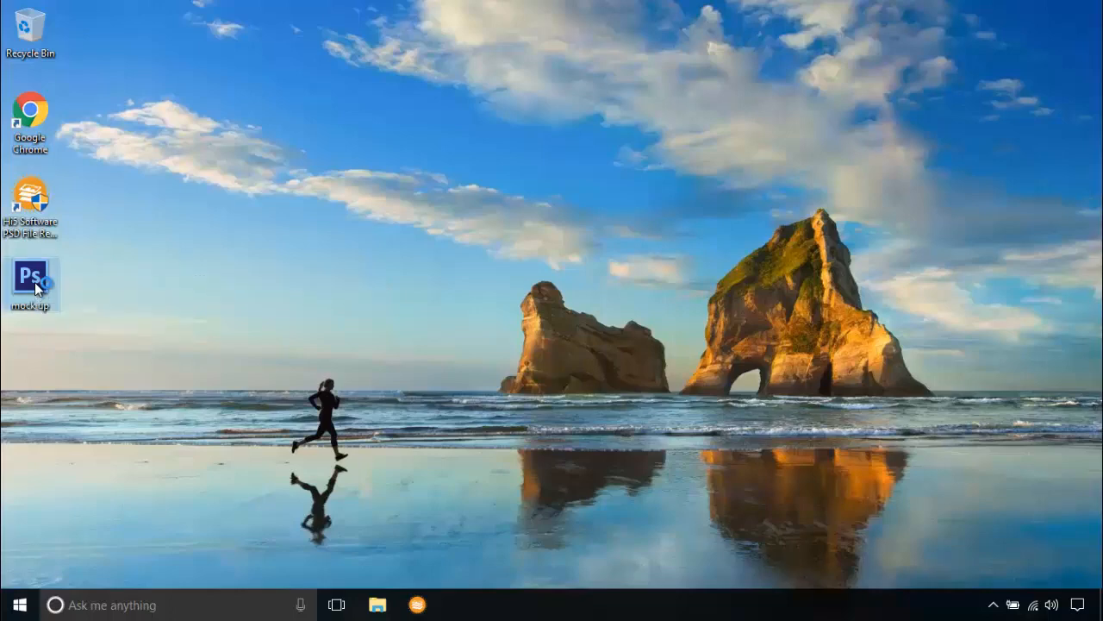
Attempt to open mock up.psd in Photoshop CS6 and dismiss the not-compatible error
double_click(31, 278)
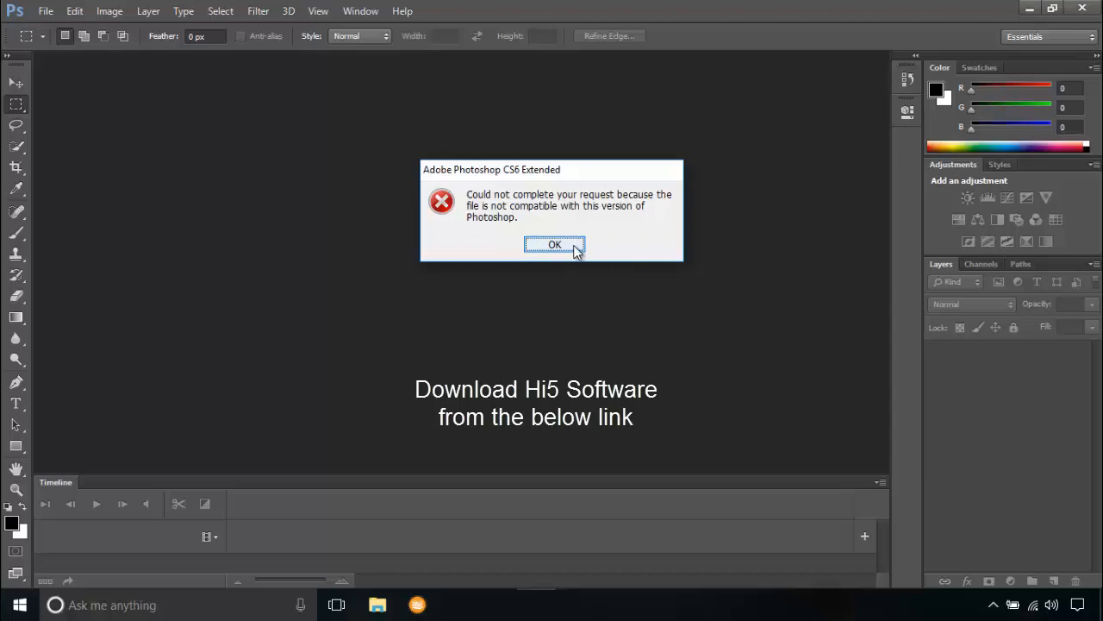
click(555, 244)
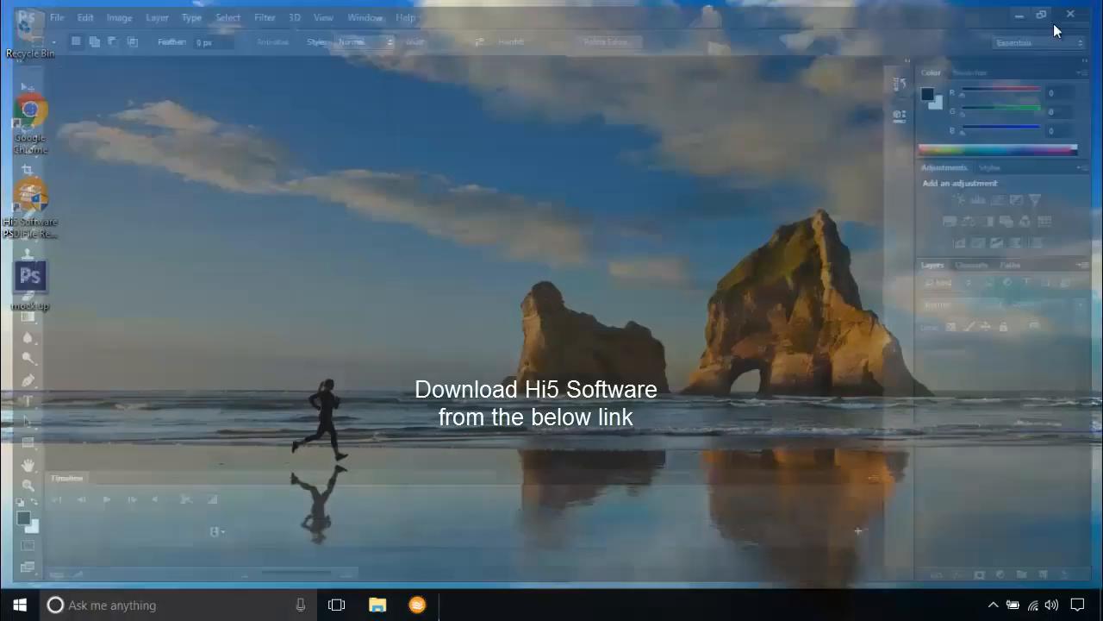
Exit Photoshop CS6, returning to the Windows desktop
click(1070, 14)
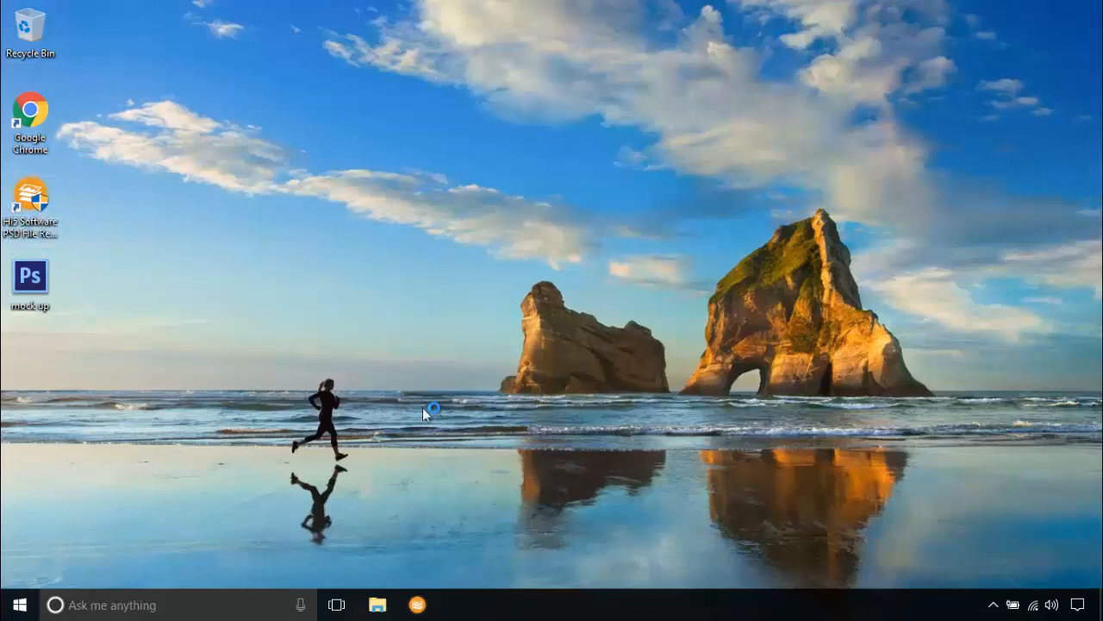
Launch Hi5 PSD File Repair and choose mock up.psd from the Desktop as the file to repair
double_click(31, 193)
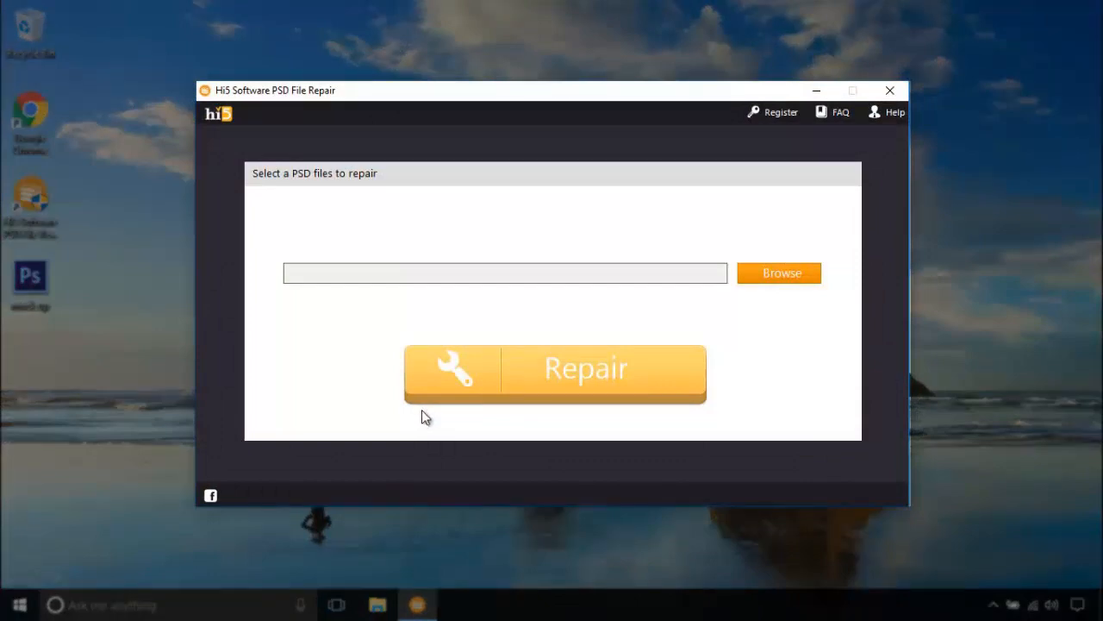
mouse_move(807, 276)
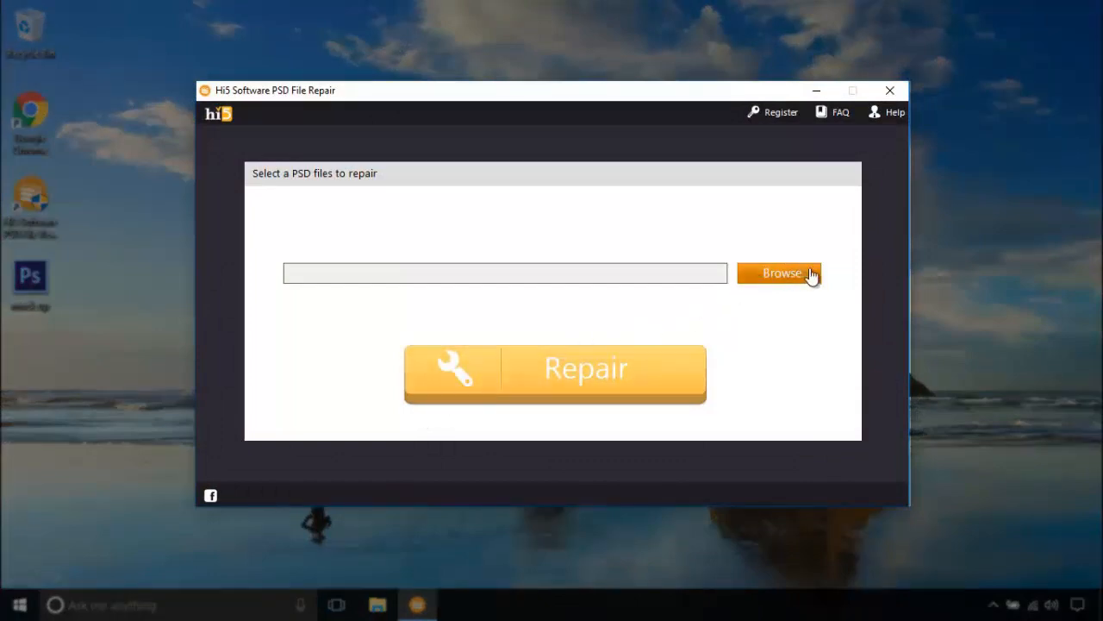
click(783, 273)
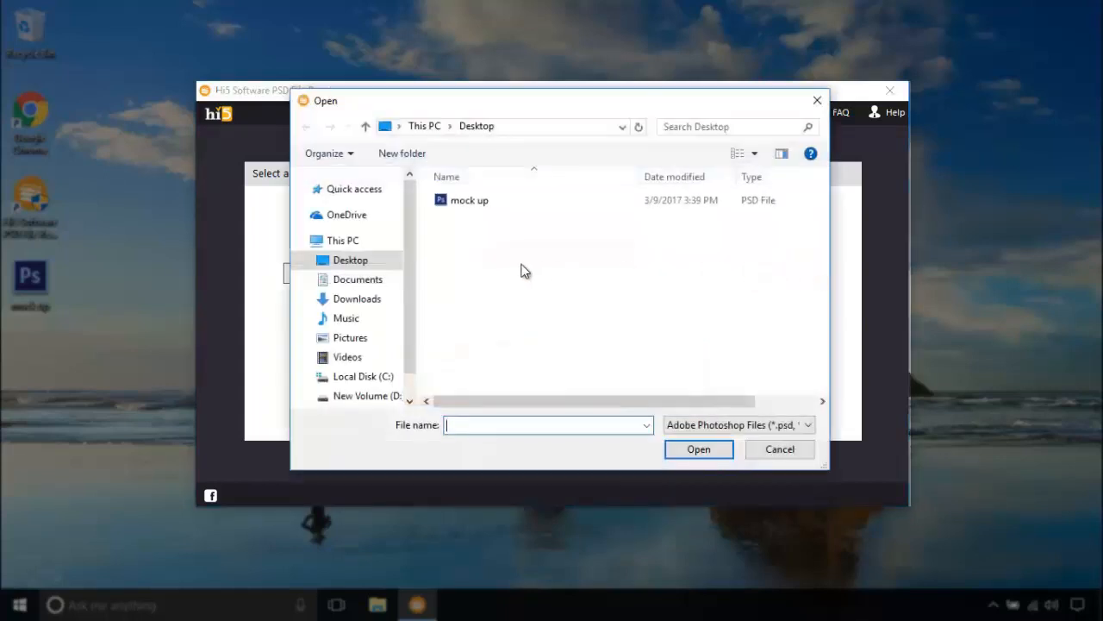
click(469, 200)
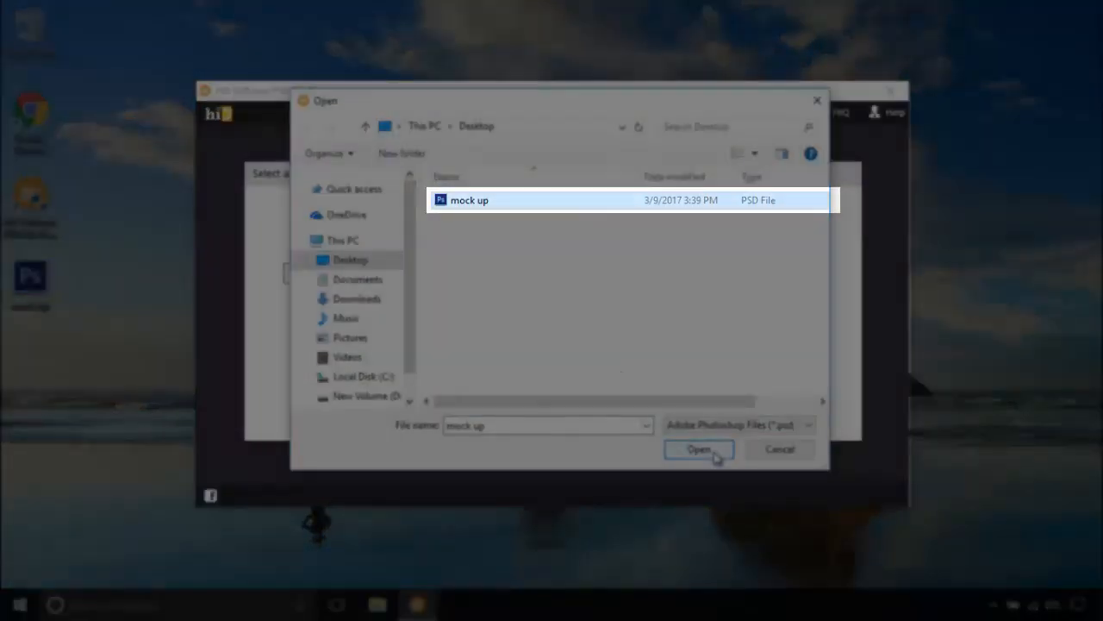
click(698, 448)
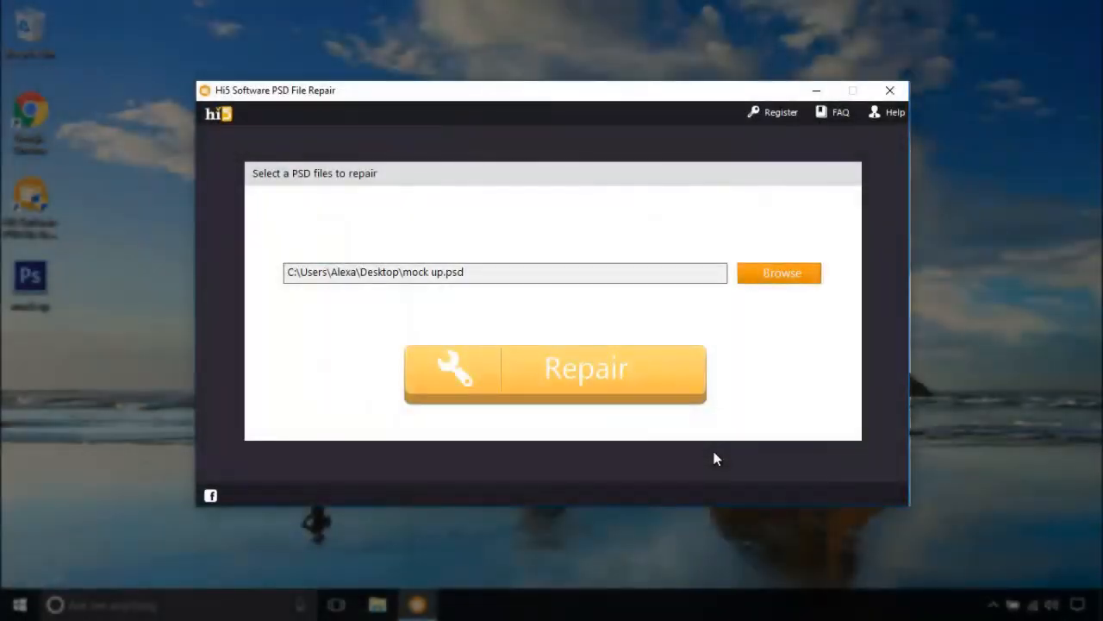
Run the repair so the seven recovered files, including mock up_Repaired.psd, are listed
click(555, 372)
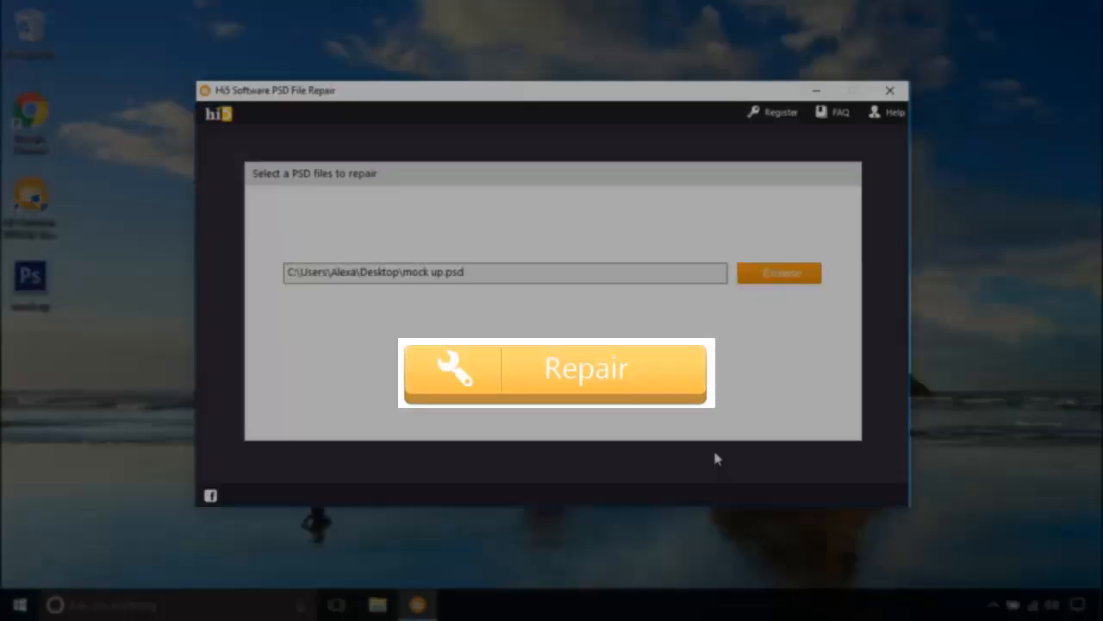
click(556, 369)
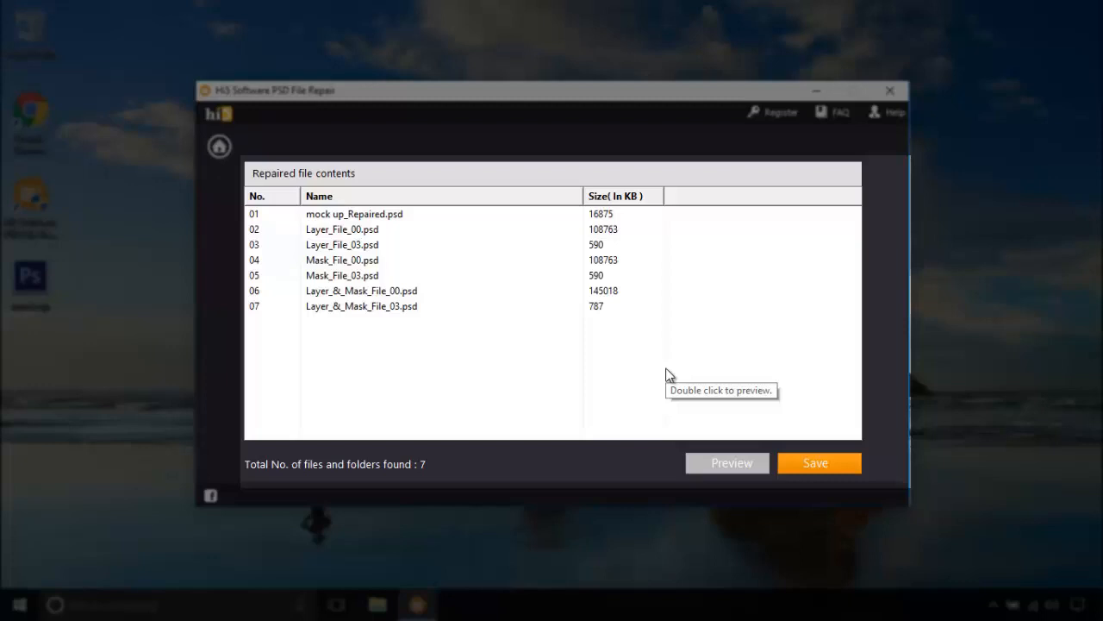
mouse_move(671, 376)
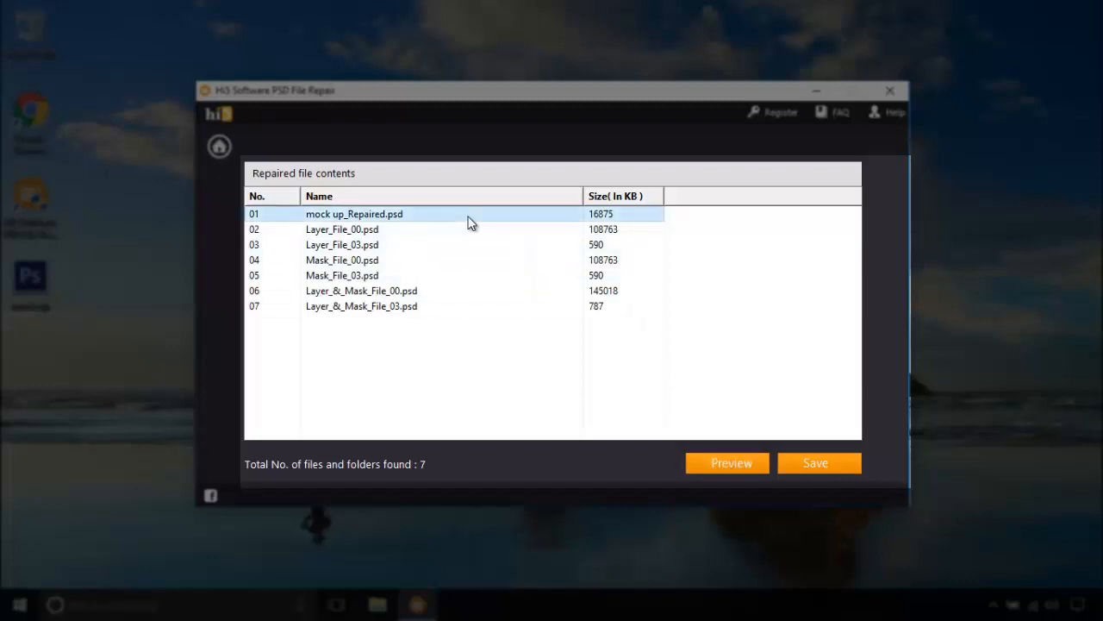
mouse_move(721, 465)
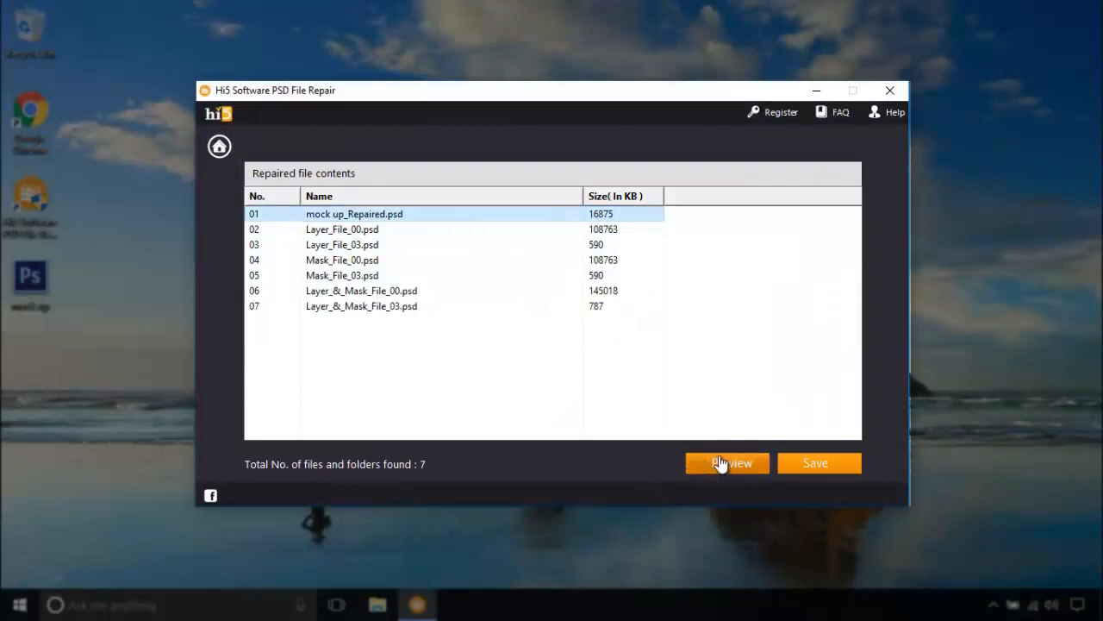
Preview the recovered mock up_Repaired.psd in hi-viewer
click(727, 462)
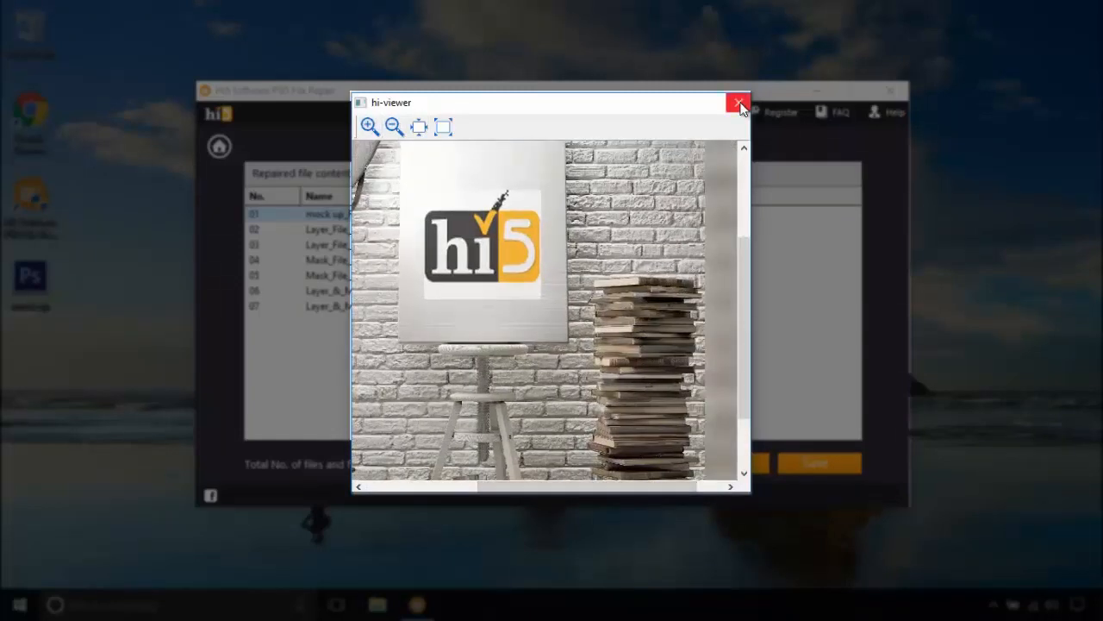
Close the hi-viewer preview of the hi5-logo brick wall mock up
click(731, 101)
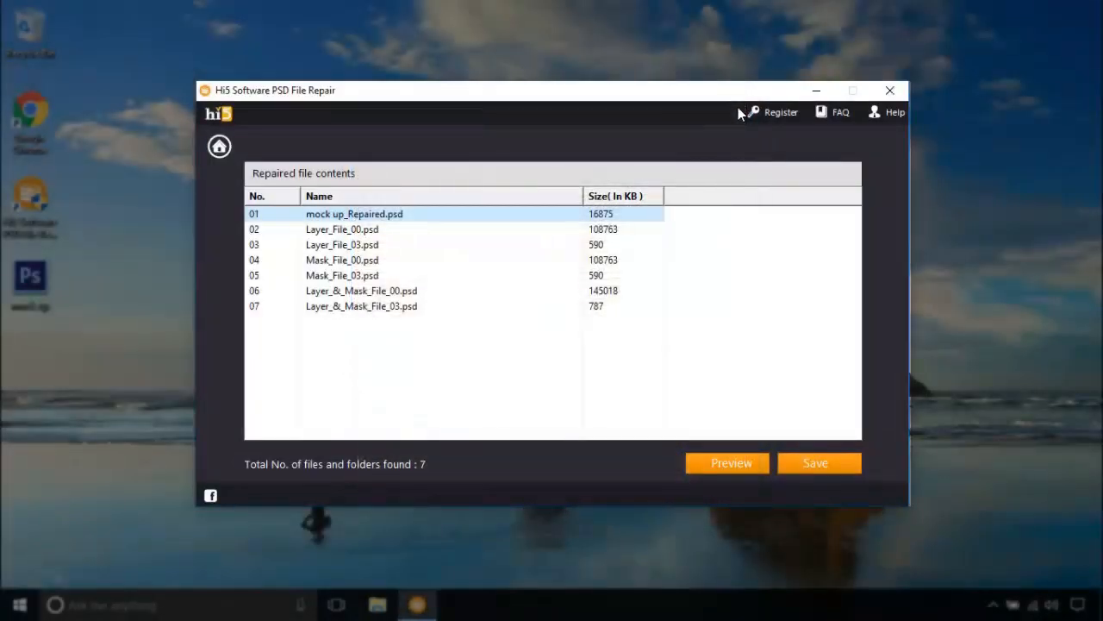
mouse_move(750, 320)
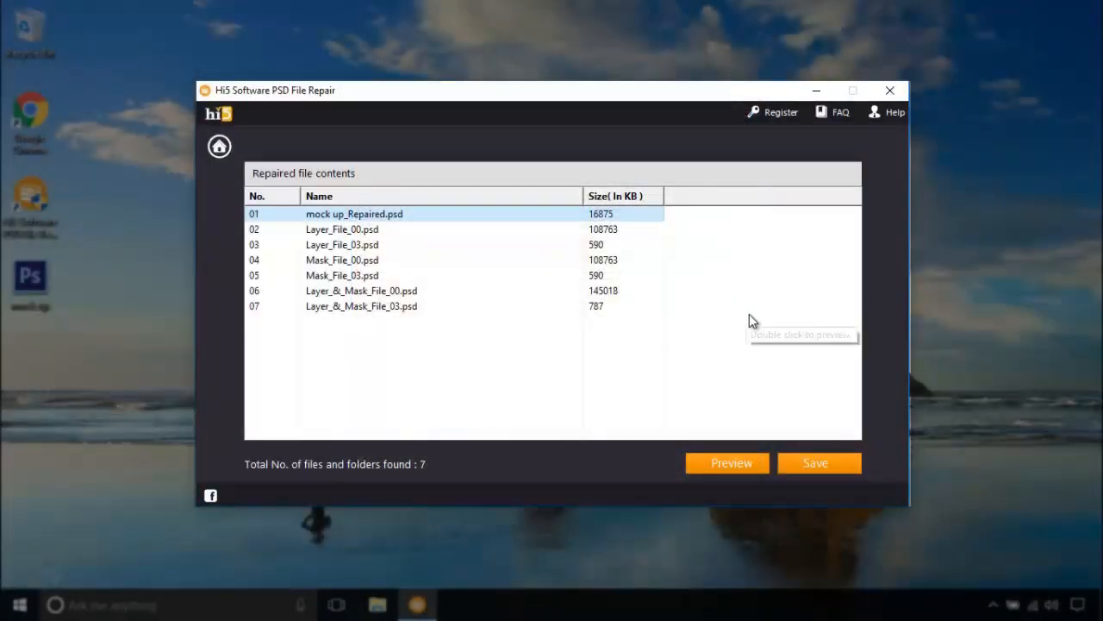
mouse_move(799, 415)
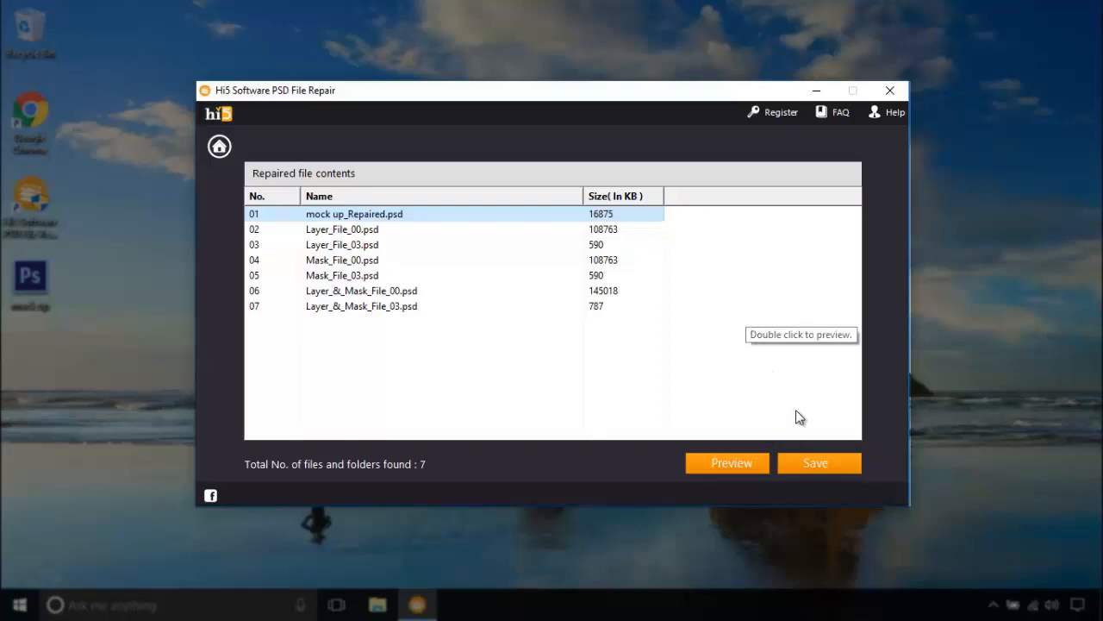
Attempt to save the recovered files and close the Registration prompt that appears
click(819, 462)
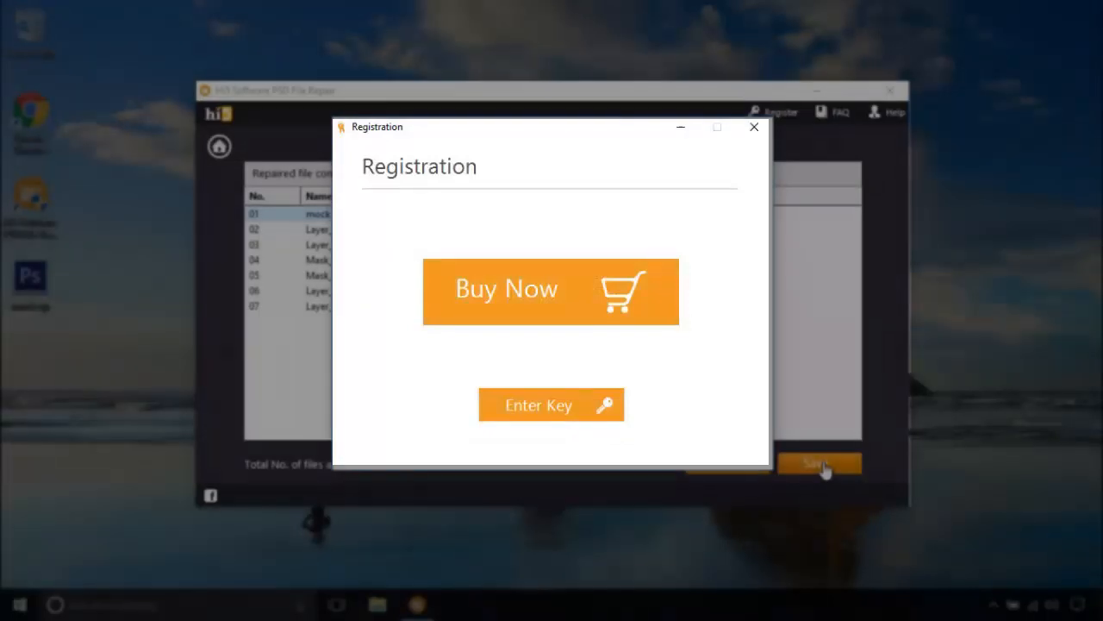
click(755, 127)
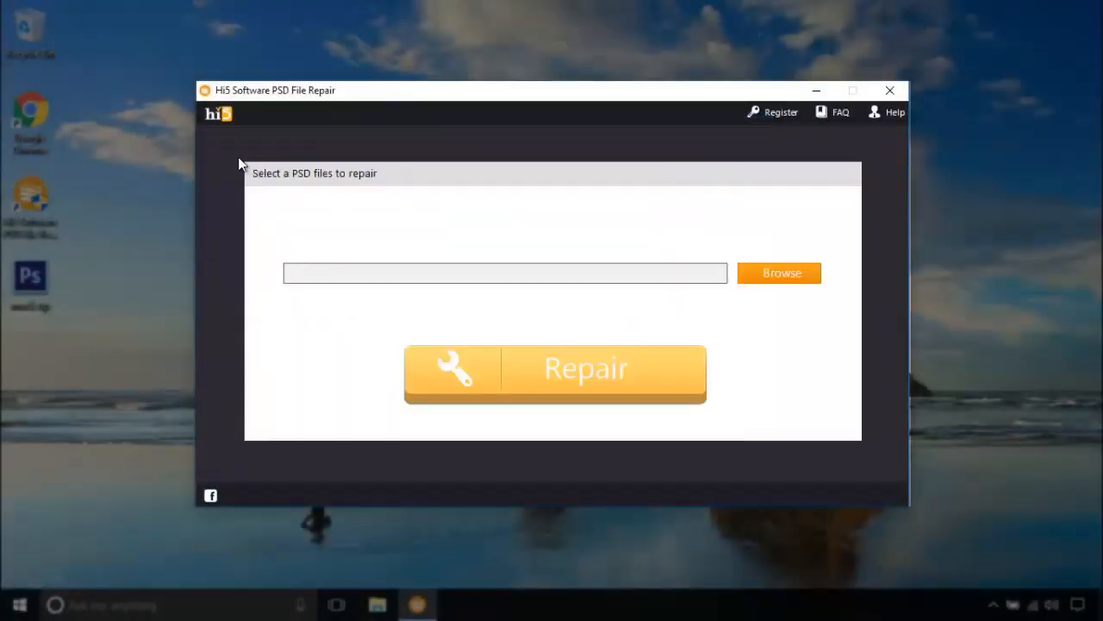
mouse_move(535, 224)
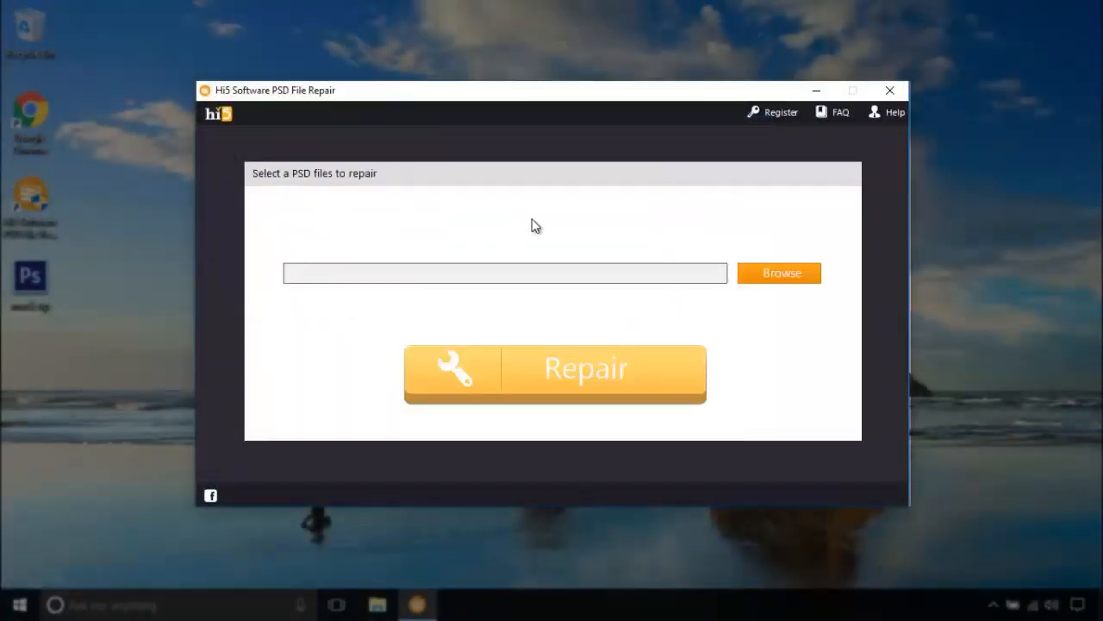